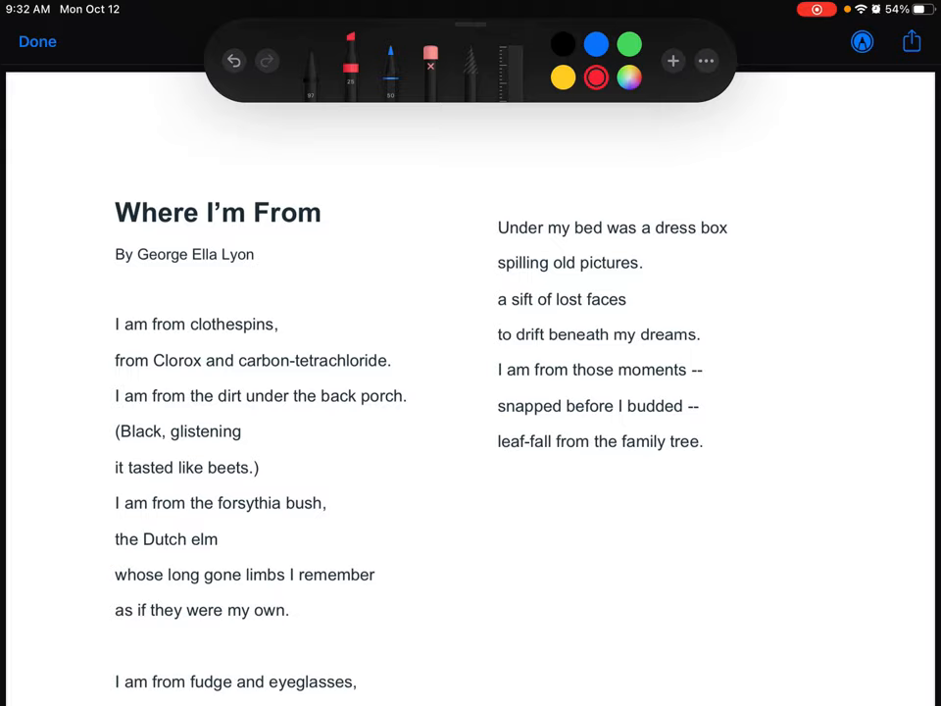
# Step: Draw a pink bracket beside stanza one and highlight clothespins and the Clorox line
pyautogui.scroll(-3)
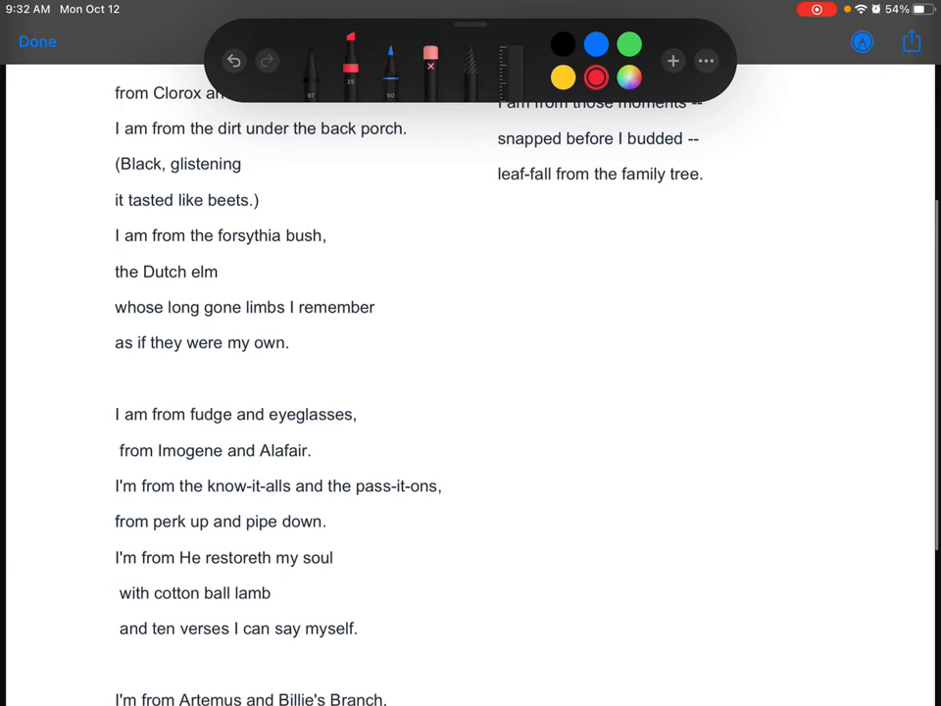
pyautogui.scroll(3)
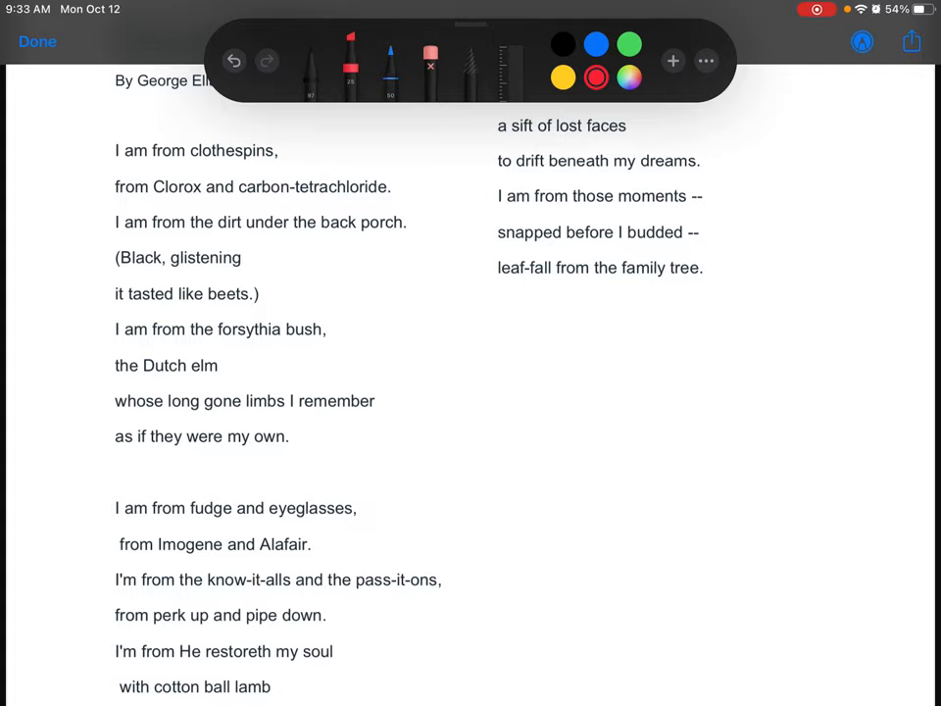
pyautogui.moveTo(118, 122); pyautogui.dragTo(102, 455)
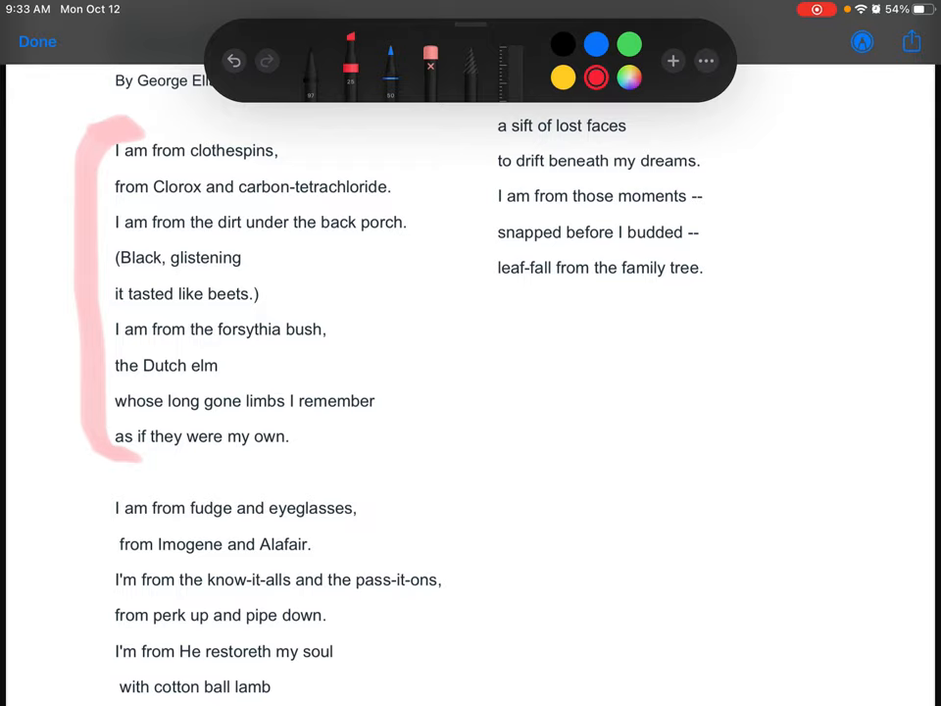
pyautogui.moveTo(192, 149); pyautogui.dragTo(390, 186)
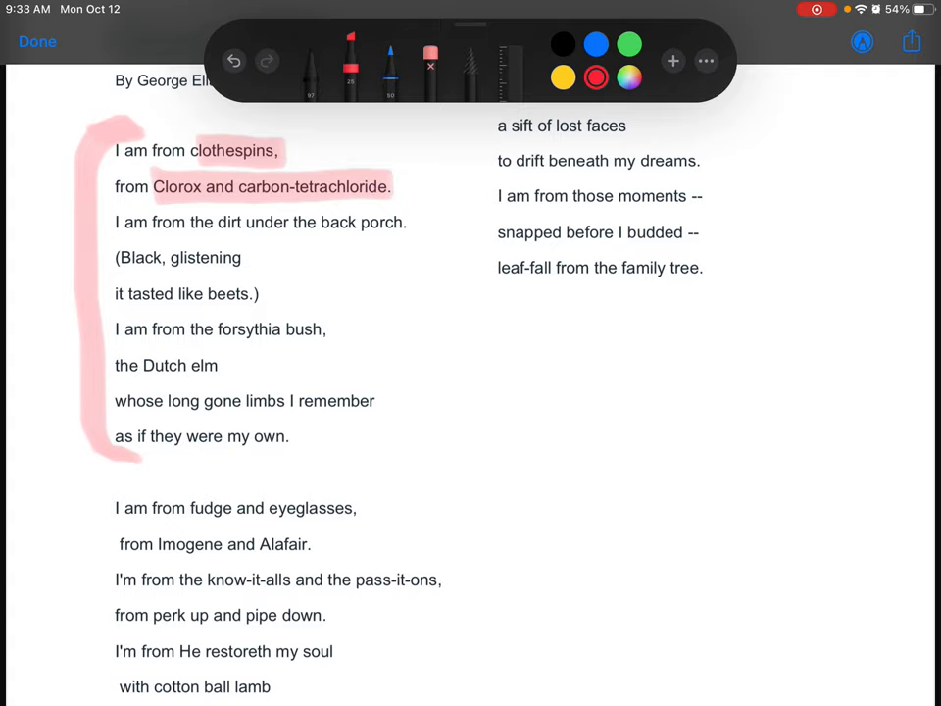
pyautogui.moveTo(220, 222); pyautogui.dragTo(401, 221)
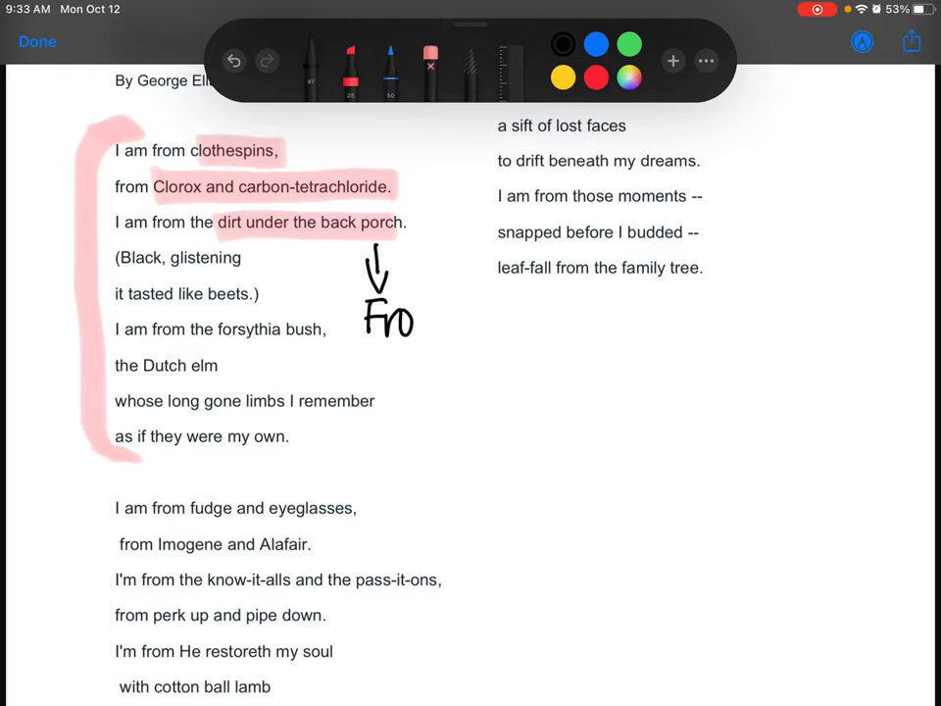
# Step: Finish the handwritten note so it reads 'From family home'
pyautogui.moveTo(362, 313); pyautogui.dragTo(598, 377)
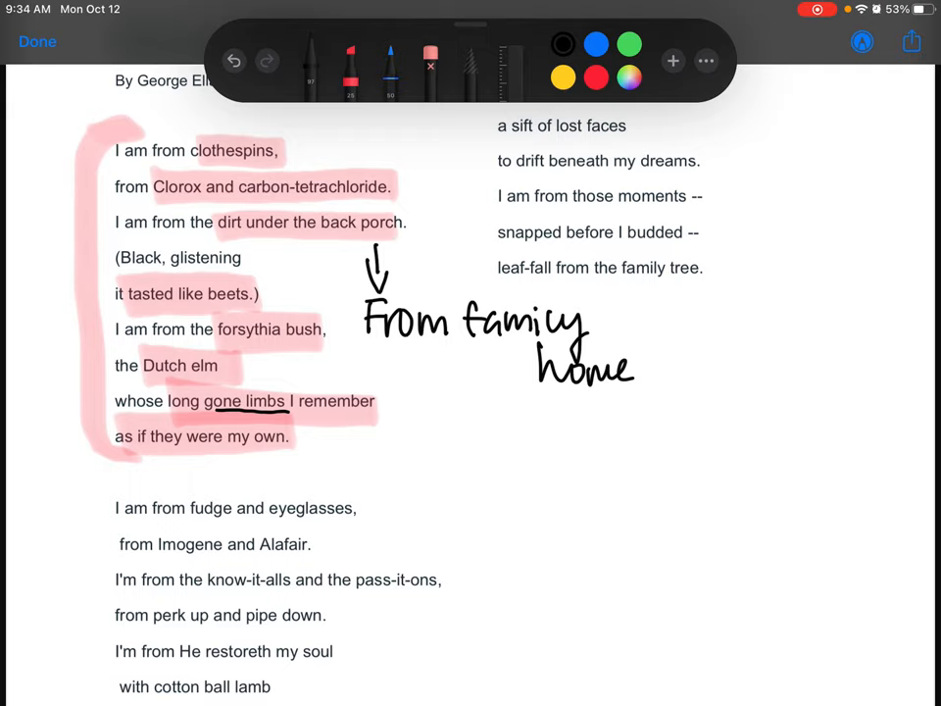
# Step: Draw an arrow from 'gone limbs' to a note reading 'Roots (They were long and growing)'
pyautogui.moveTo(294, 441); pyautogui.dragTo(343, 427)
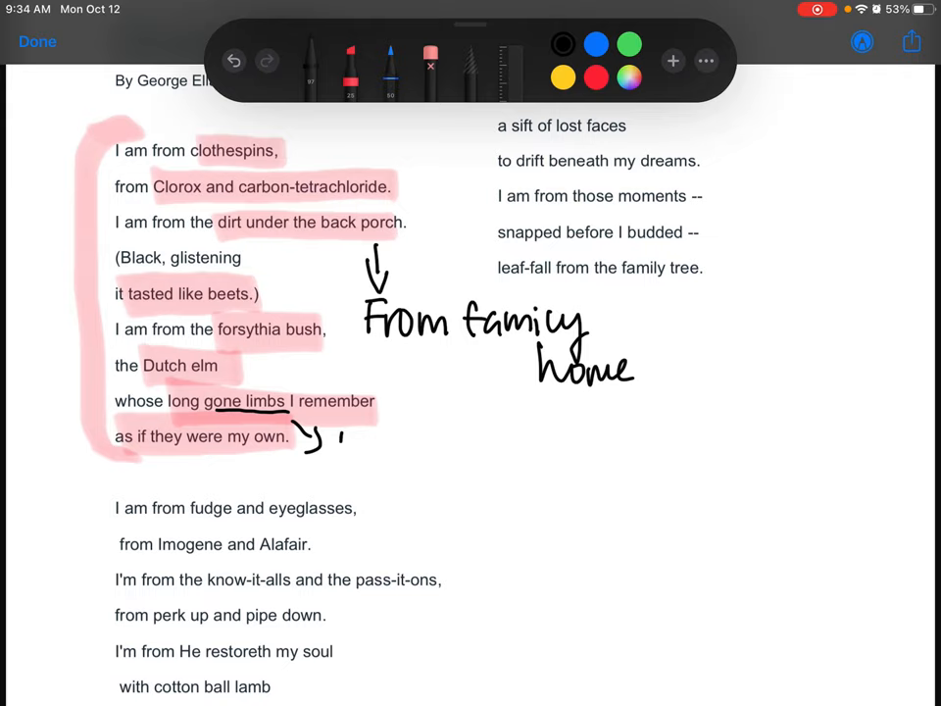
pyautogui.moveTo(337, 441); pyautogui.dragTo(411, 441)
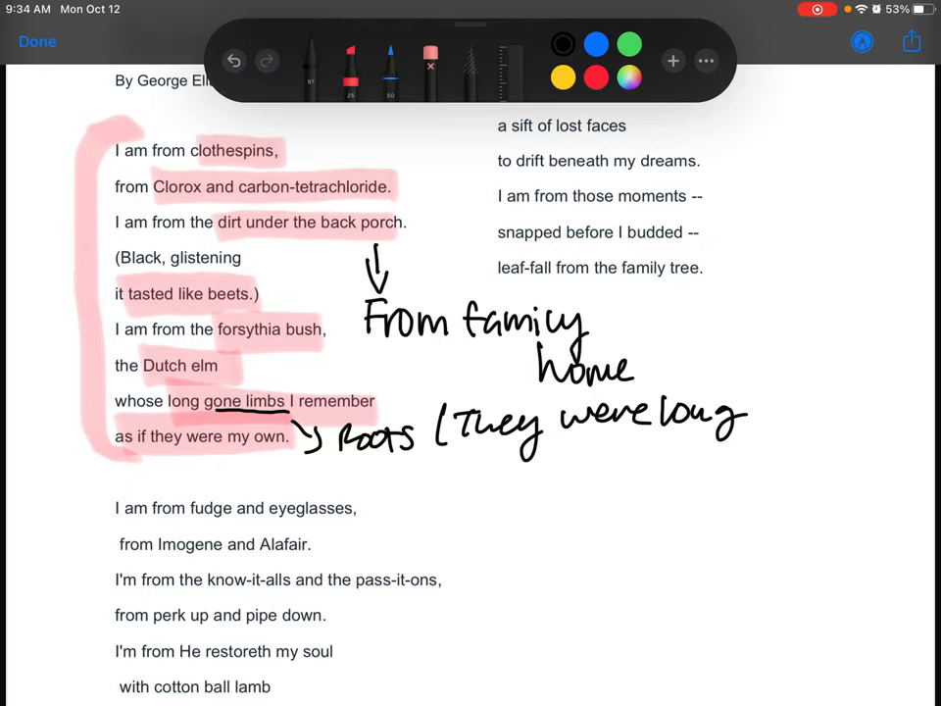
pyautogui.moveTo(744, 406); pyautogui.dragTo(774, 460)
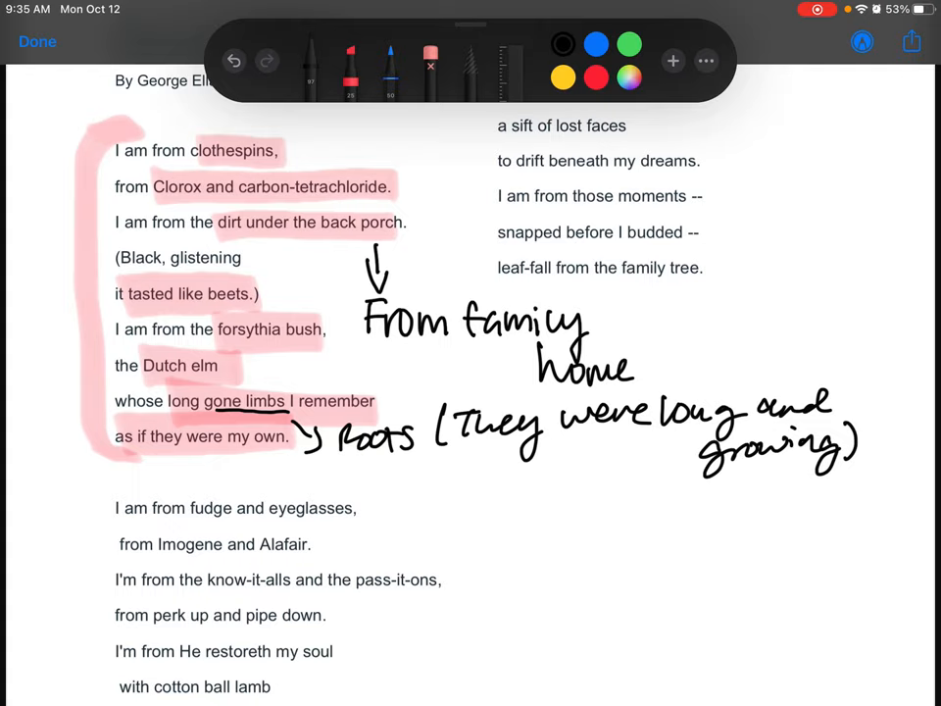
# Step: Write 'metaphor hyperbole' vertically in the left margin beside the bracket
pyautogui.moveTo(9, 181); pyautogui.dragTo(63, 215)
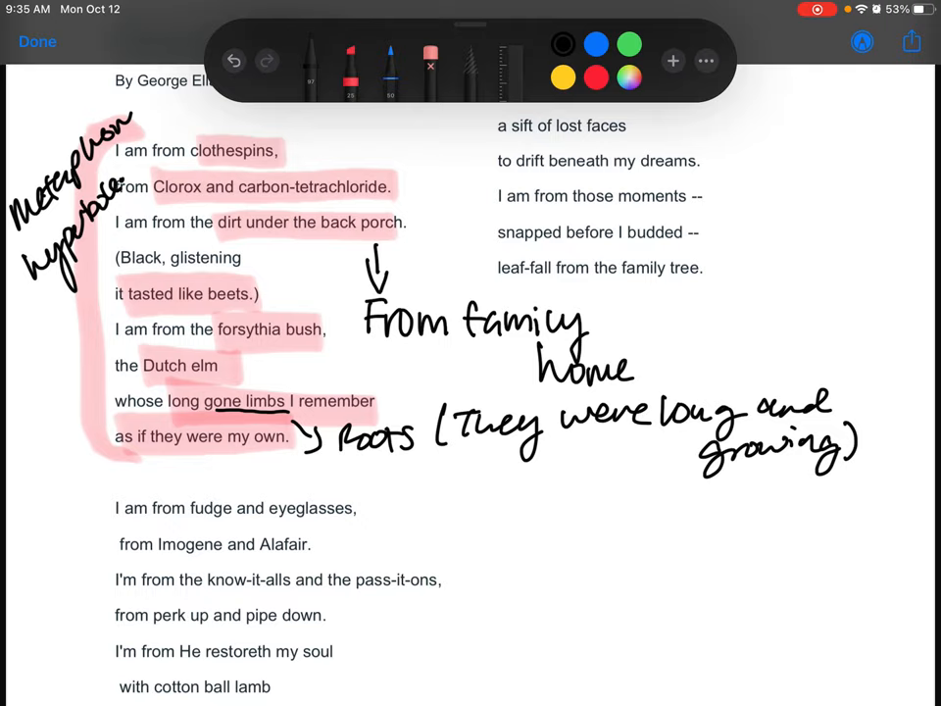
# Step: Highlight Imogene and Alafair and draw arrows linking stanza-two lines to 'Things he heard.'
pyautogui.scroll(-3)
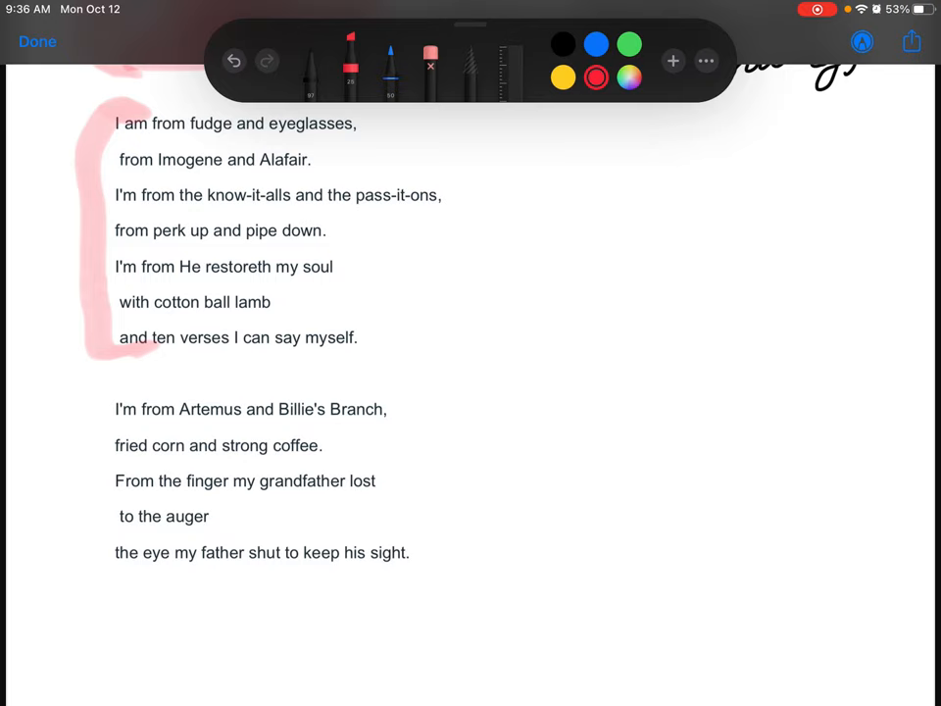
pyautogui.scroll(-3)
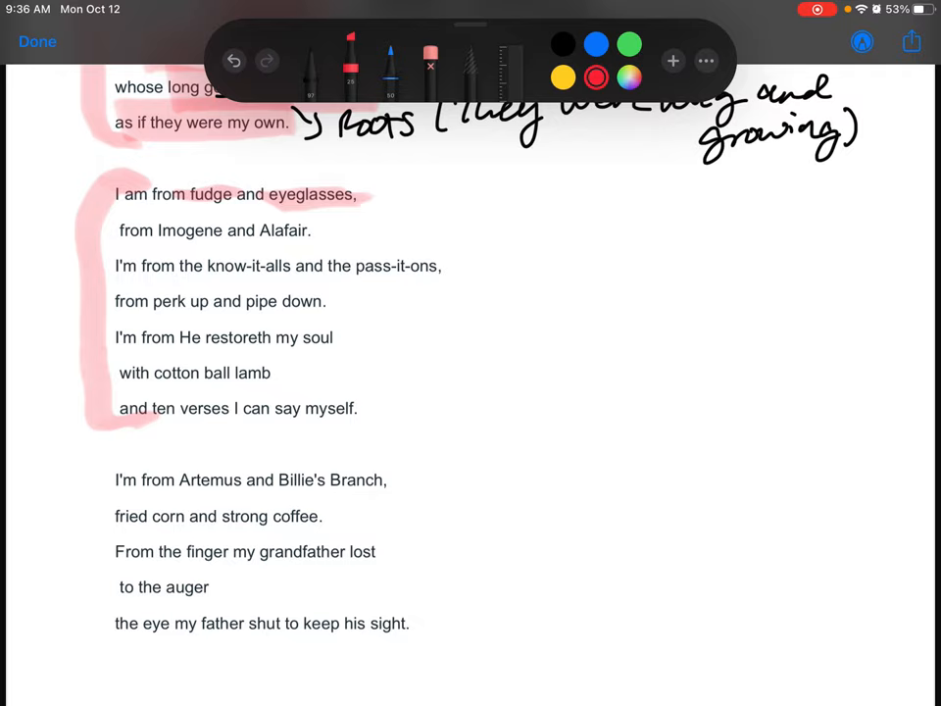
pyautogui.moveTo(333, 227); pyautogui.dragTo(361, 228)
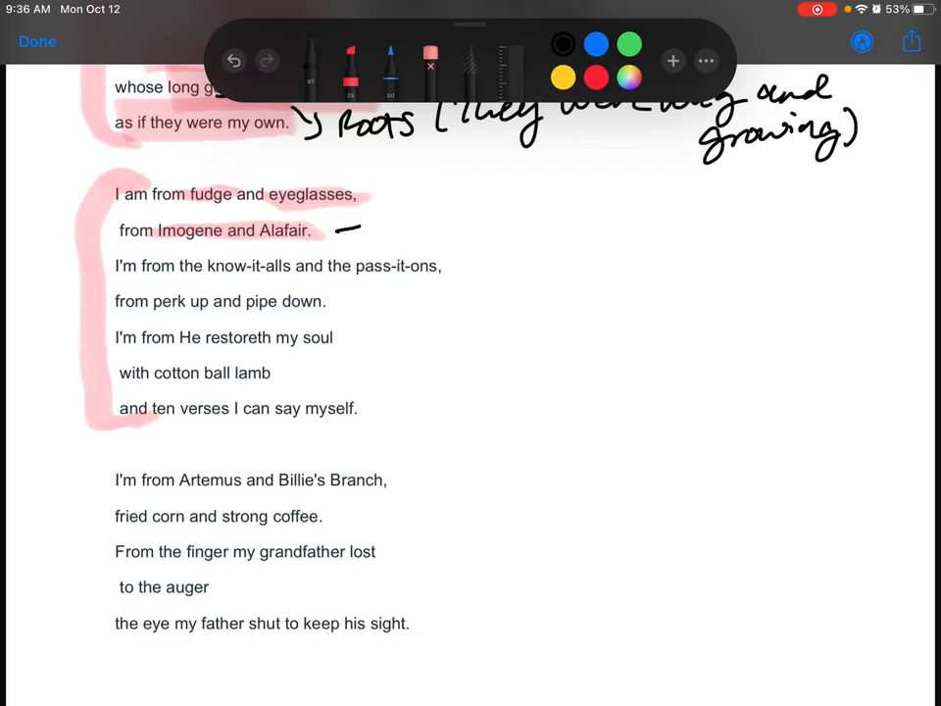
pyautogui.moveTo(333, 226); pyautogui.dragTo(500, 219)
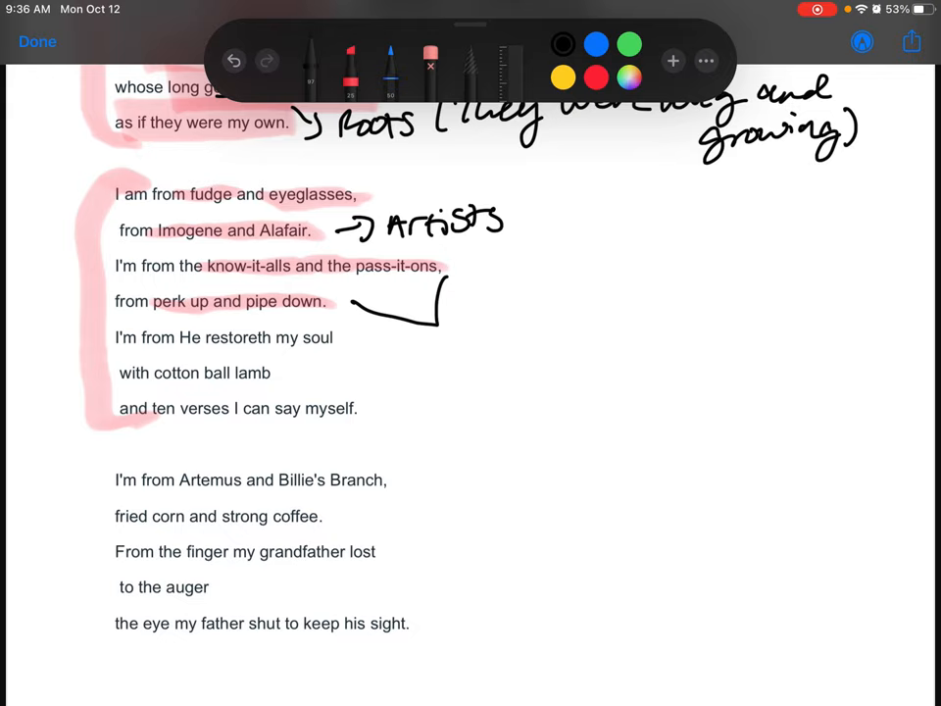
pyautogui.moveTo(476, 333); pyautogui.dragTo(715, 313)
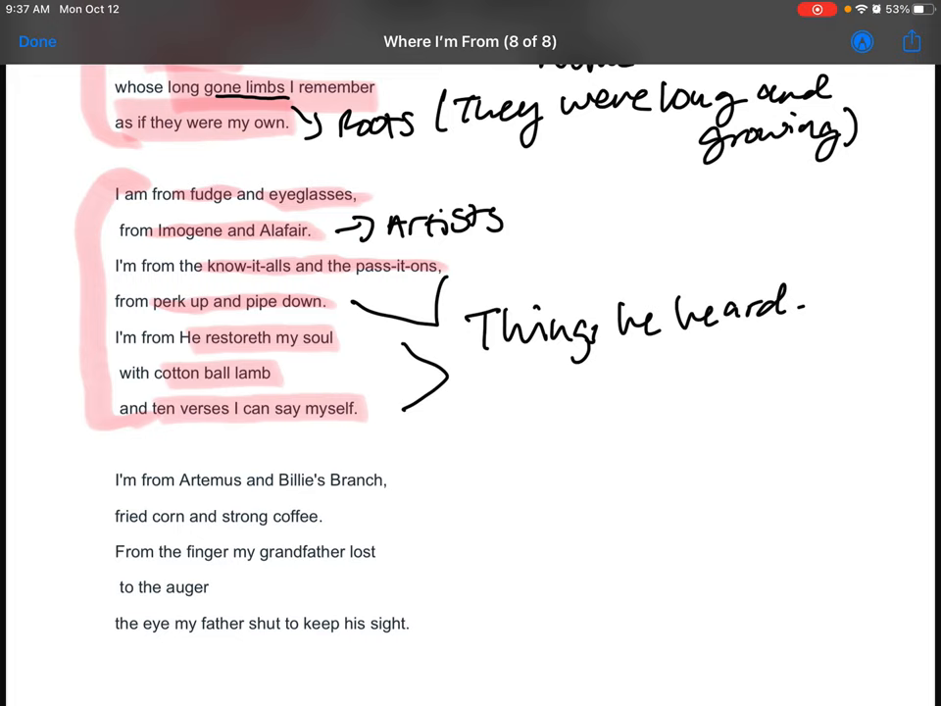
# Step: Scroll the poem back to the second stanza's closing lines
pyautogui.scroll(3)
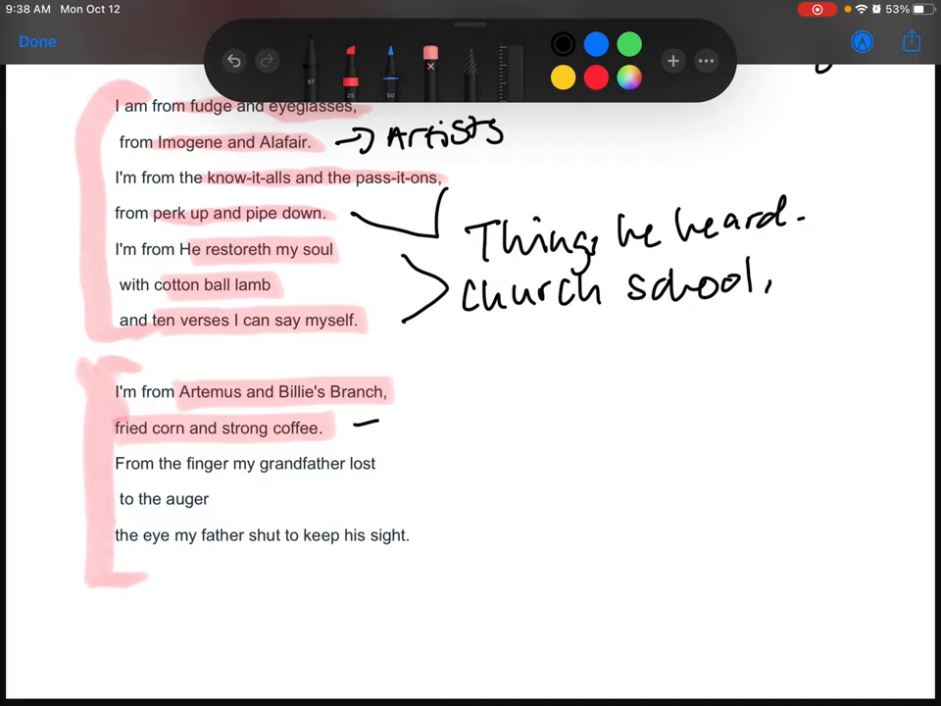
# Step: Note 'TV Shows' and 'Food he ate', highlight remaining lines and write 'Stories he heard'
pyautogui.moveTo(368, 428); pyautogui.dragTo(637, 422)
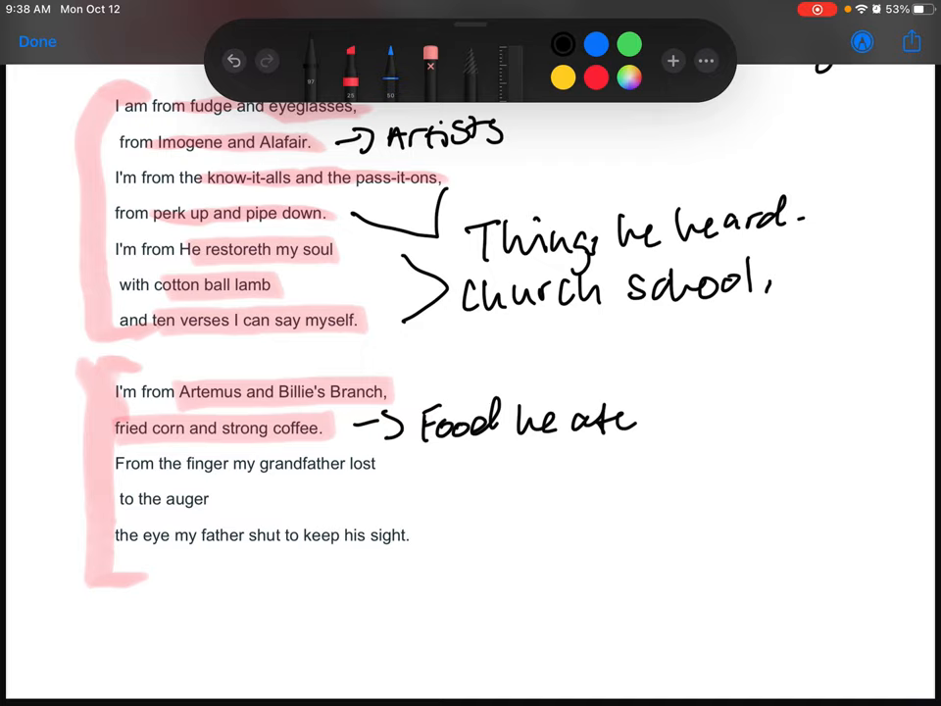
pyautogui.moveTo(402, 388); pyautogui.dragTo(451, 377)
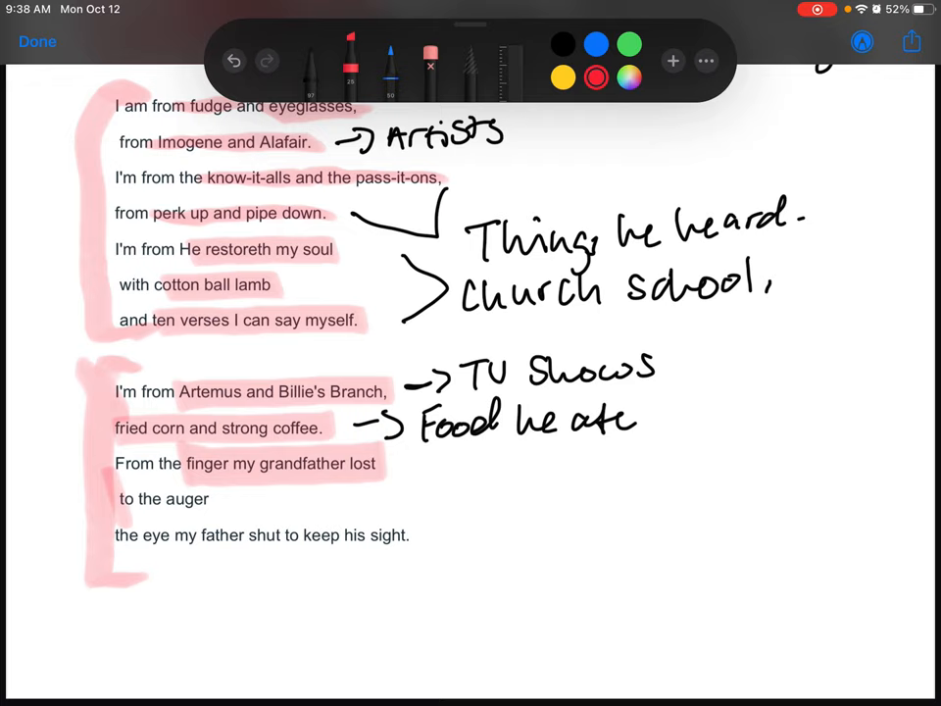
pyautogui.moveTo(451, 461); pyautogui.dragTo(490, 539)
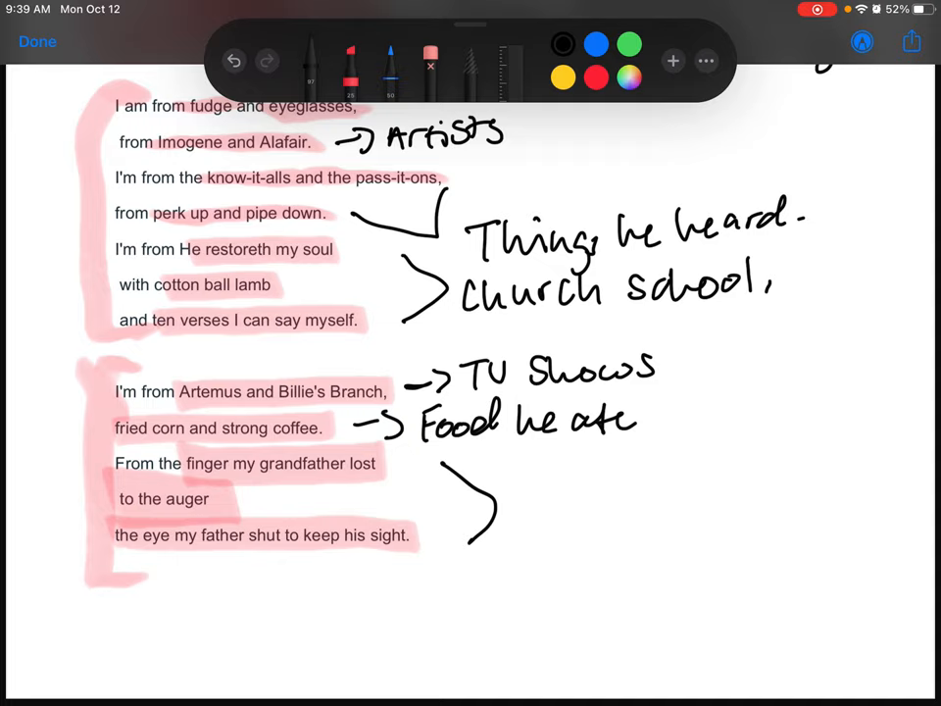
pyautogui.write('Stories he heard')
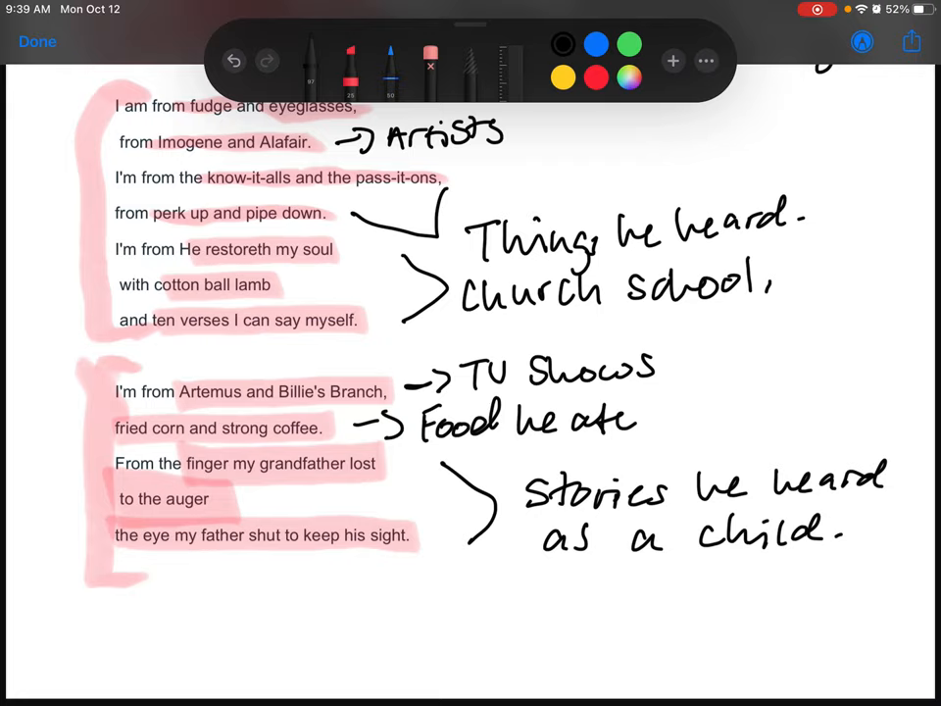
# Step: Draw a pink bracket around the right-column stanza beginning 'Under my bed was a dress box'
pyautogui.moveTo(204, 608); pyautogui.dragTo(317, 617)
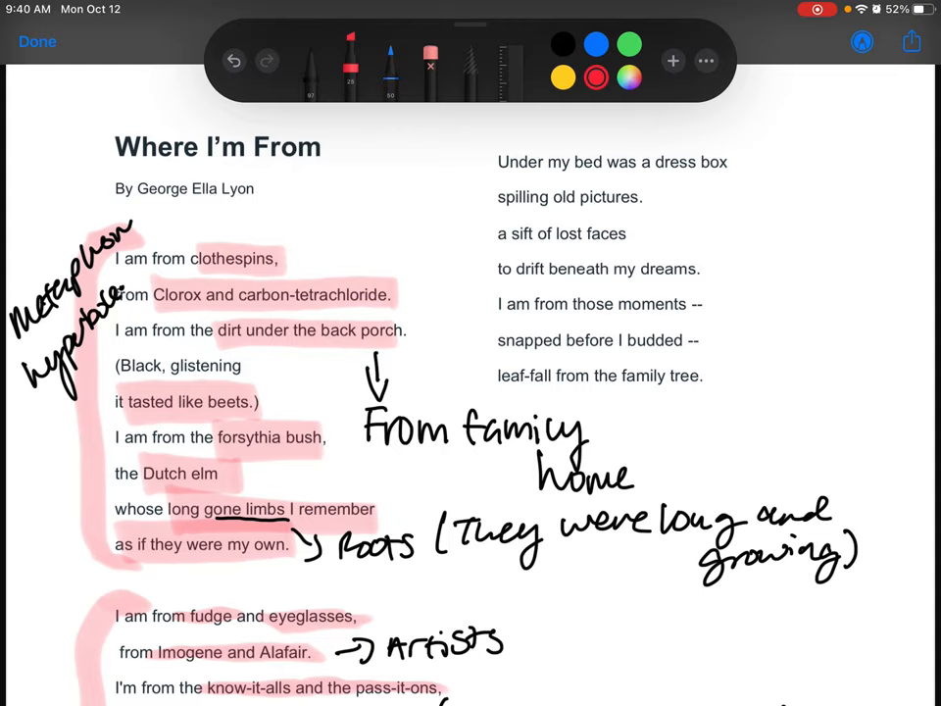
pyautogui.moveTo(735, 127); pyautogui.dragTo(741, 412)
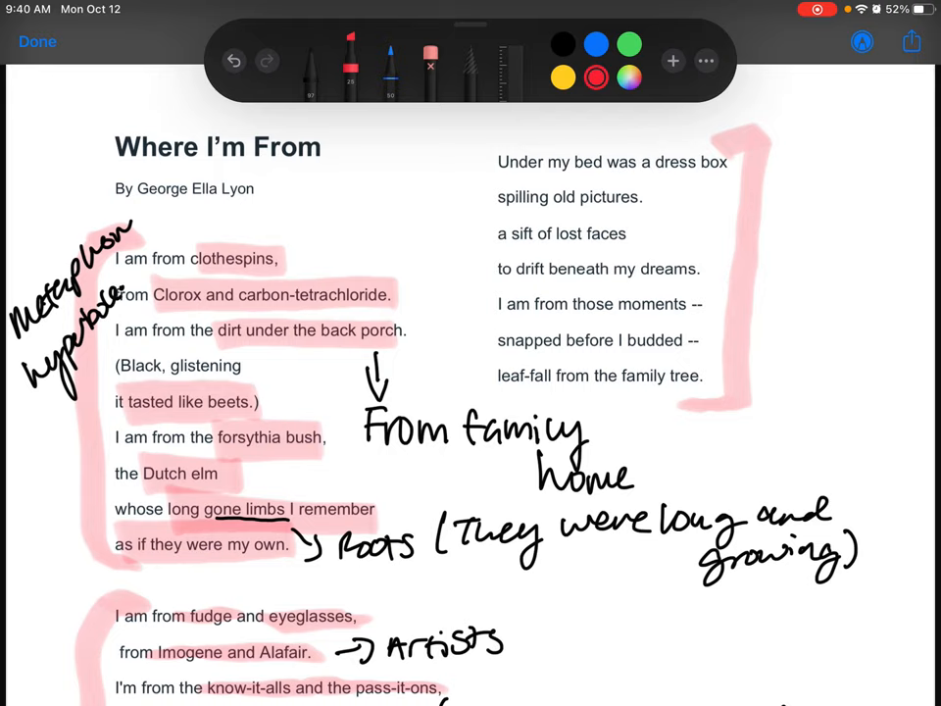